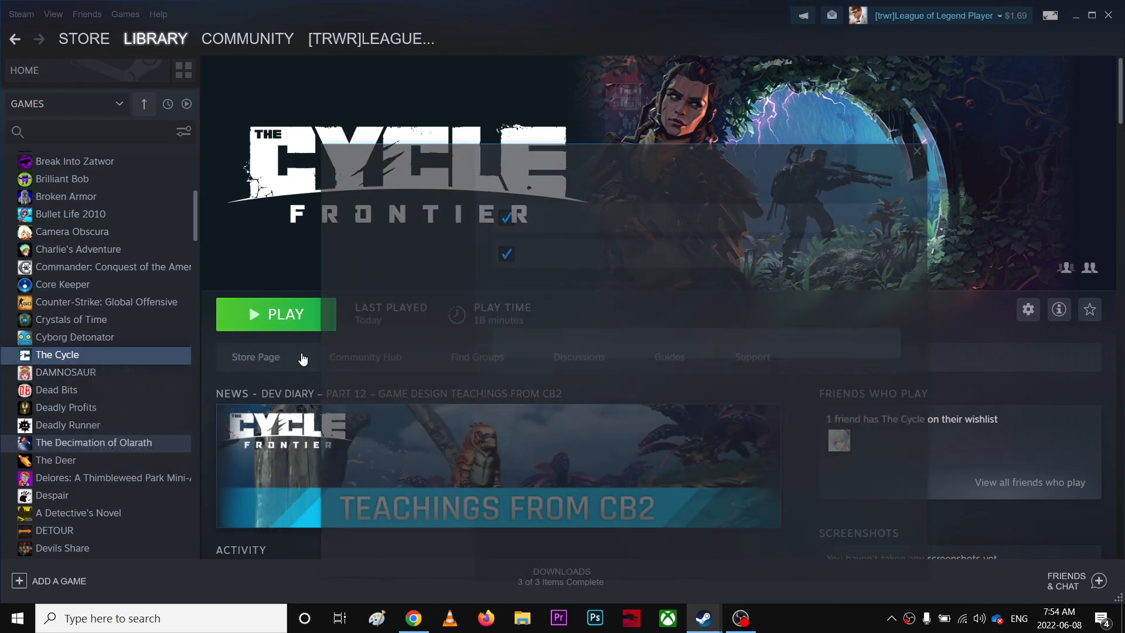
Verify The Cycle's game files from its Local Files properties and close the dialog.
{"action": "left_click", "coordinate": [1027, 309]}
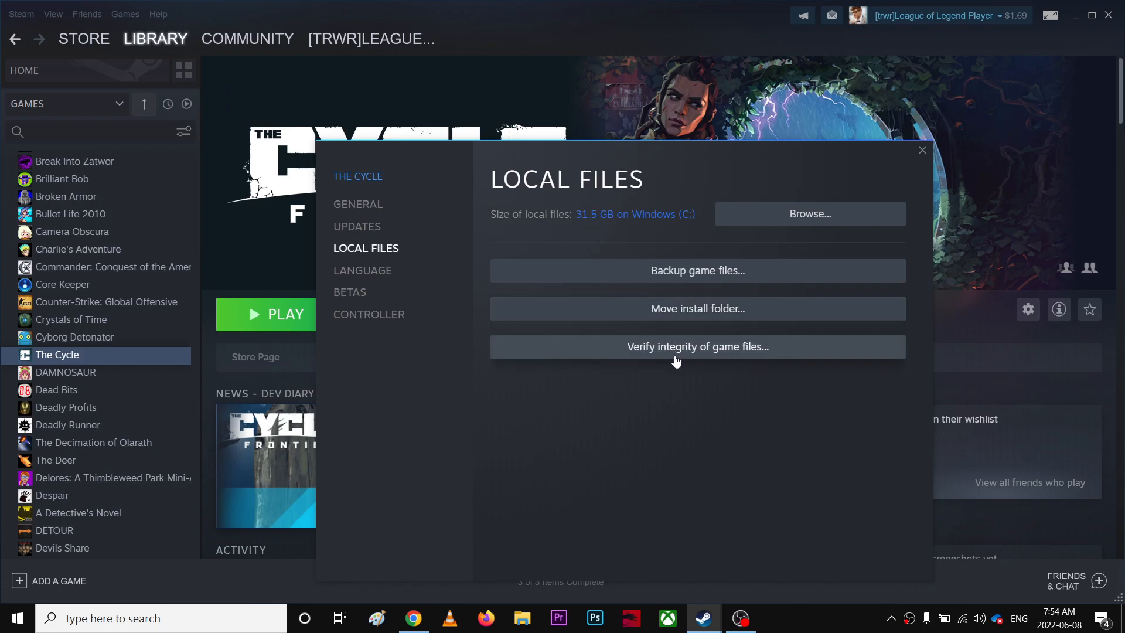
{"action": "left_click", "coordinate": [698, 347]}
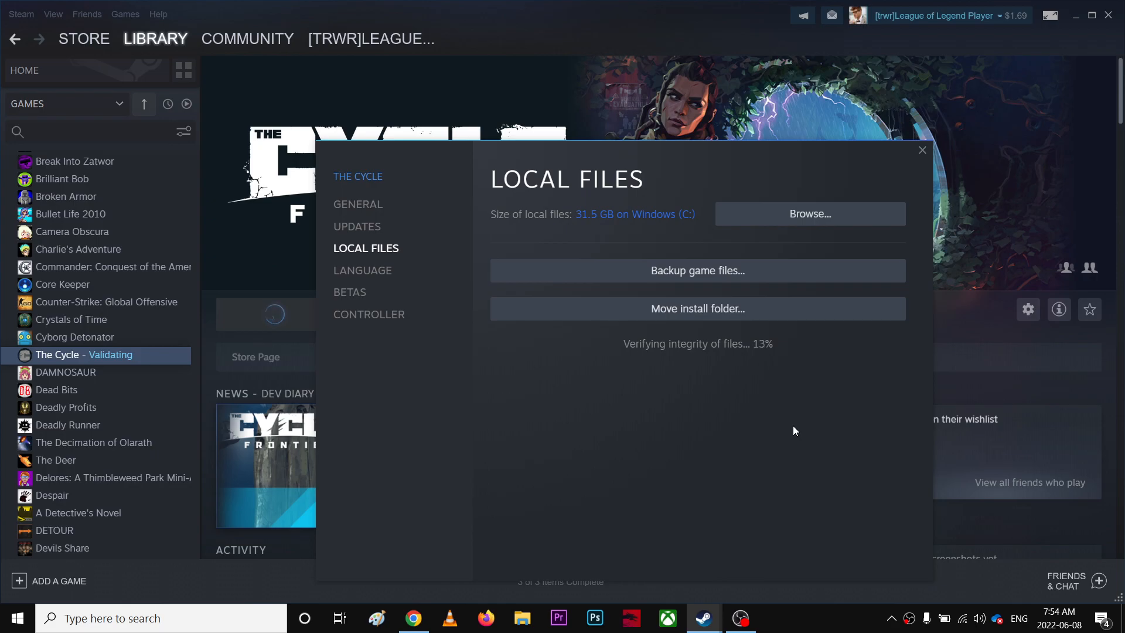
{"action": "mouse_move", "coordinate": [940, 145]}
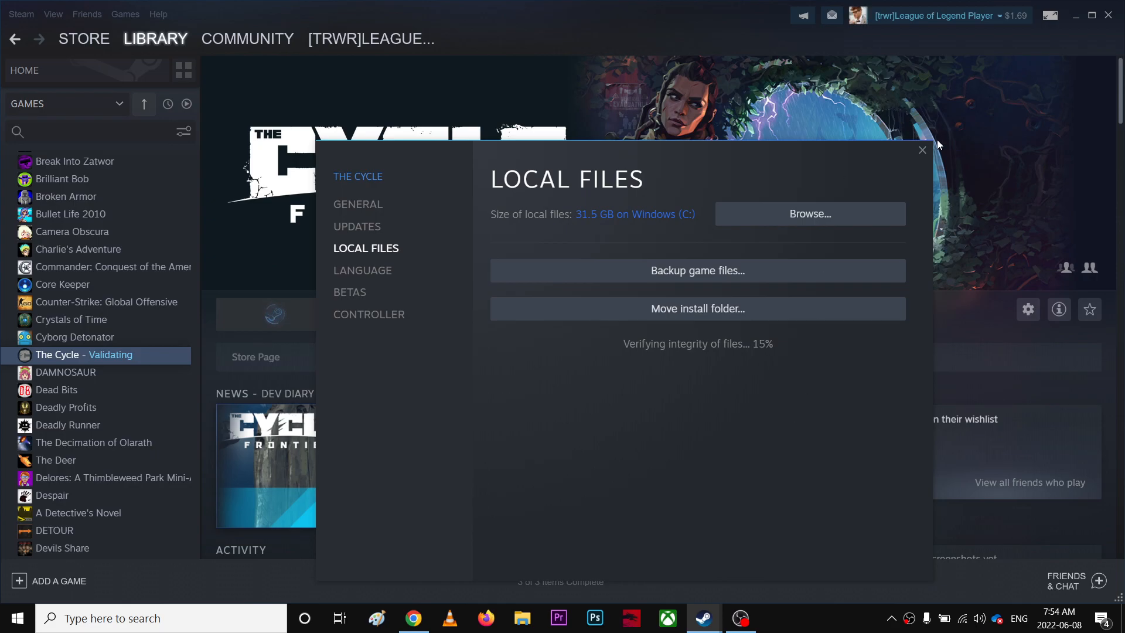
{"action": "left_click", "coordinate": [922, 150]}
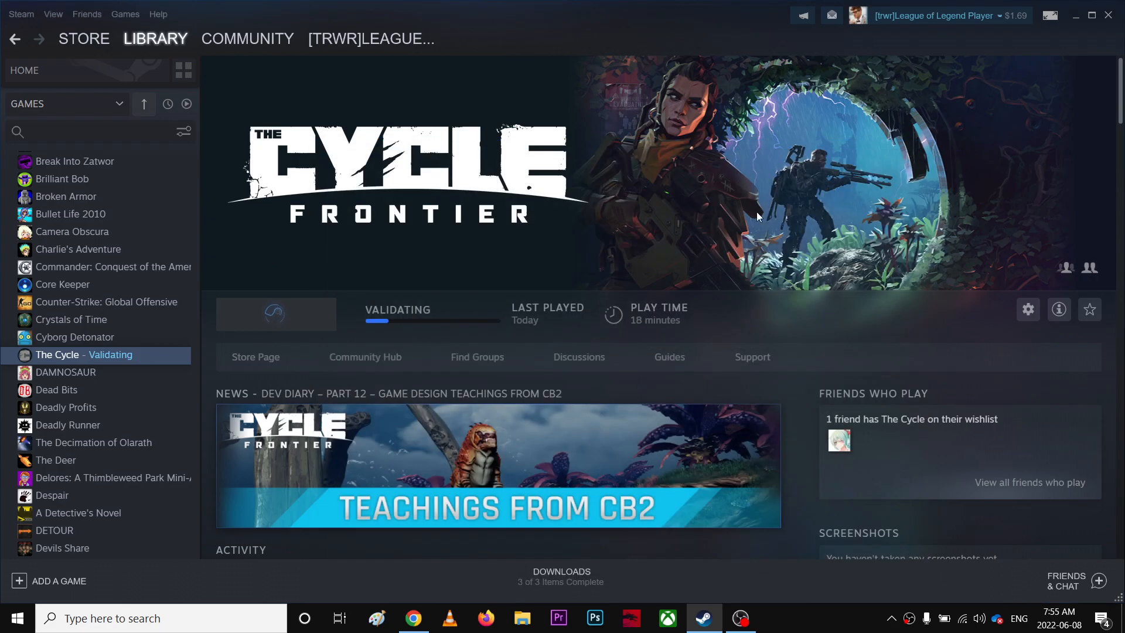
{"action": "mouse_move", "coordinate": [428, 415]}
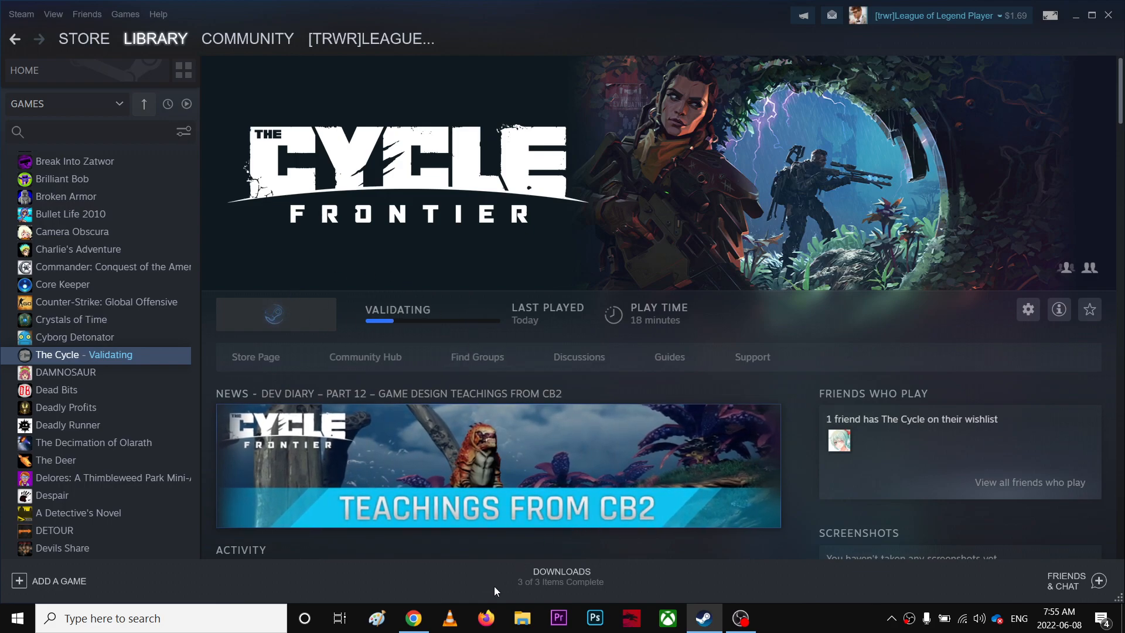
Browse in File Explorer to C:\Program Files (x86)\Steam\steamapps toward The Cycle's folder.
{"action": "left_click", "coordinate": [523, 618]}
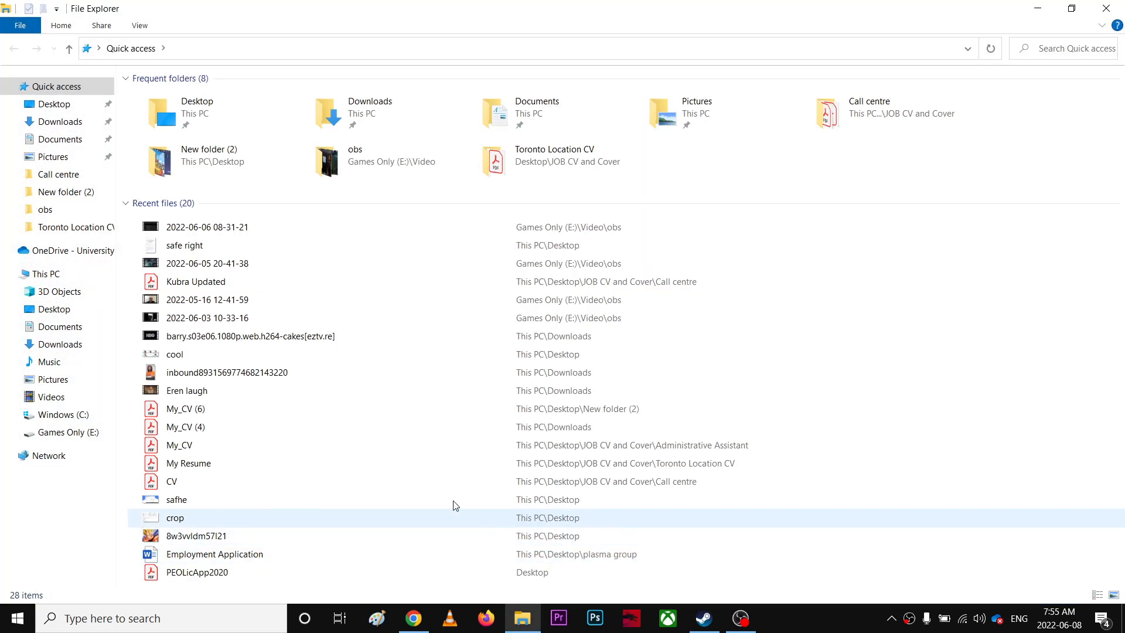
{"action": "left_click", "coordinate": [44, 274]}
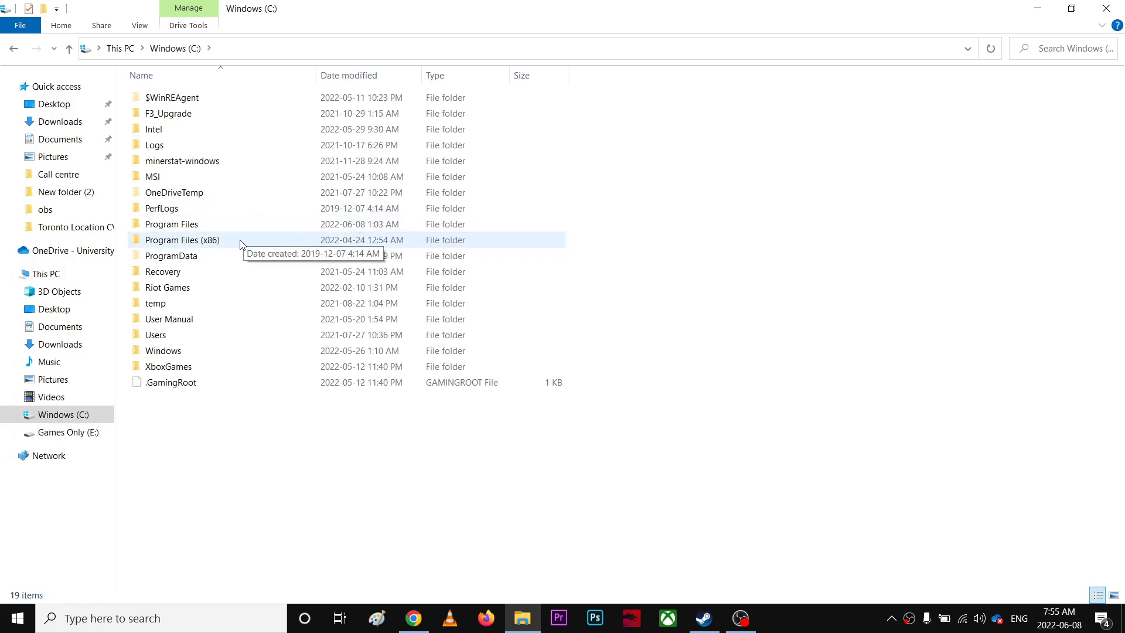
{"action": "double_click", "coordinate": [183, 240]}
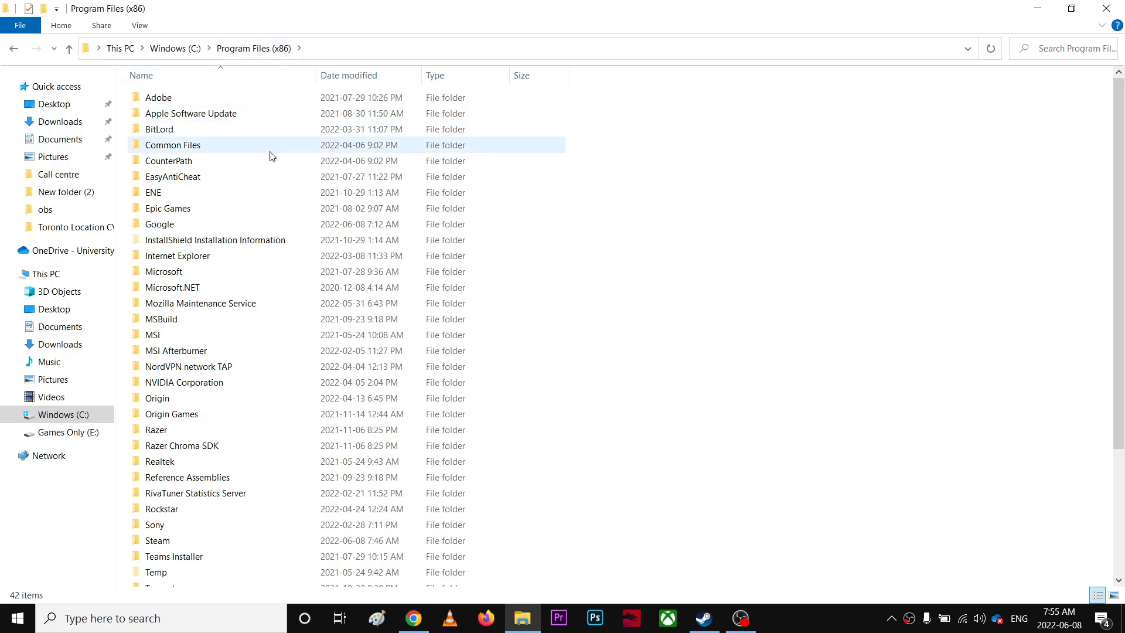
{"action": "left_click", "coordinate": [189, 366]}
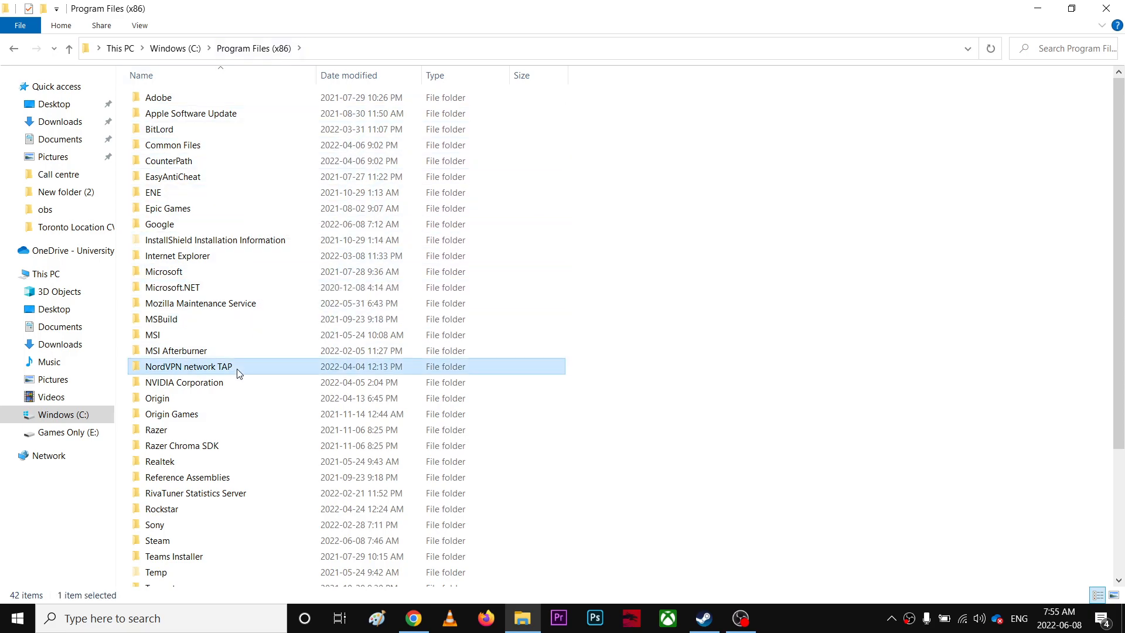
{"action": "double_click", "coordinate": [157, 540]}
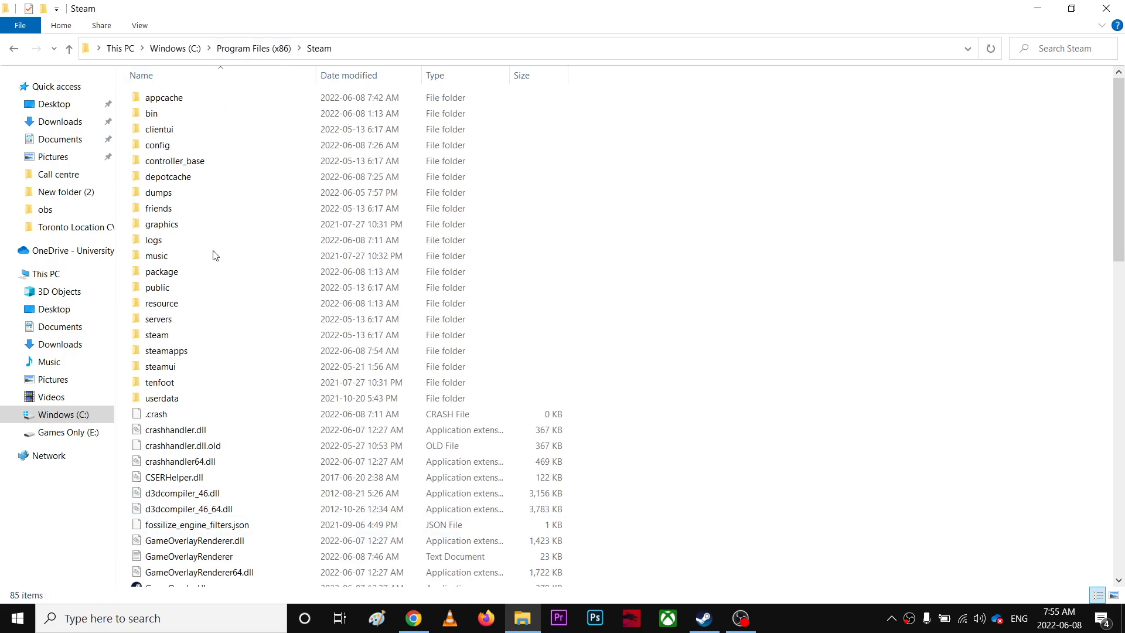
{"action": "double_click", "coordinate": [166, 350]}
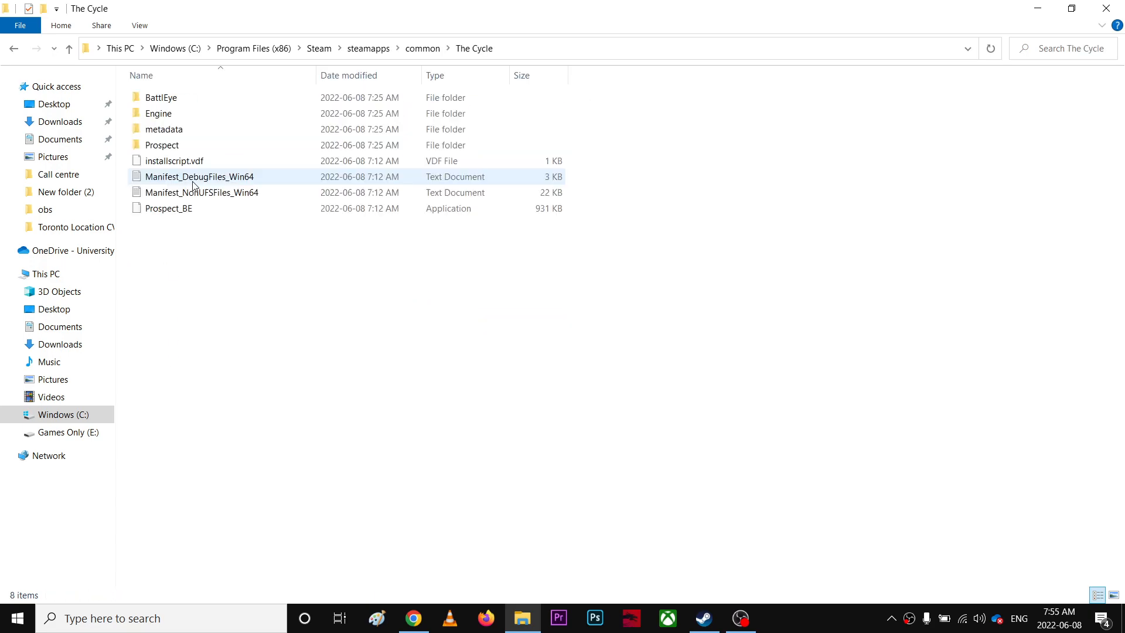
View the Compatibility tab in Prospect_BE's Properties.
{"action": "right_click", "coordinate": [169, 208]}
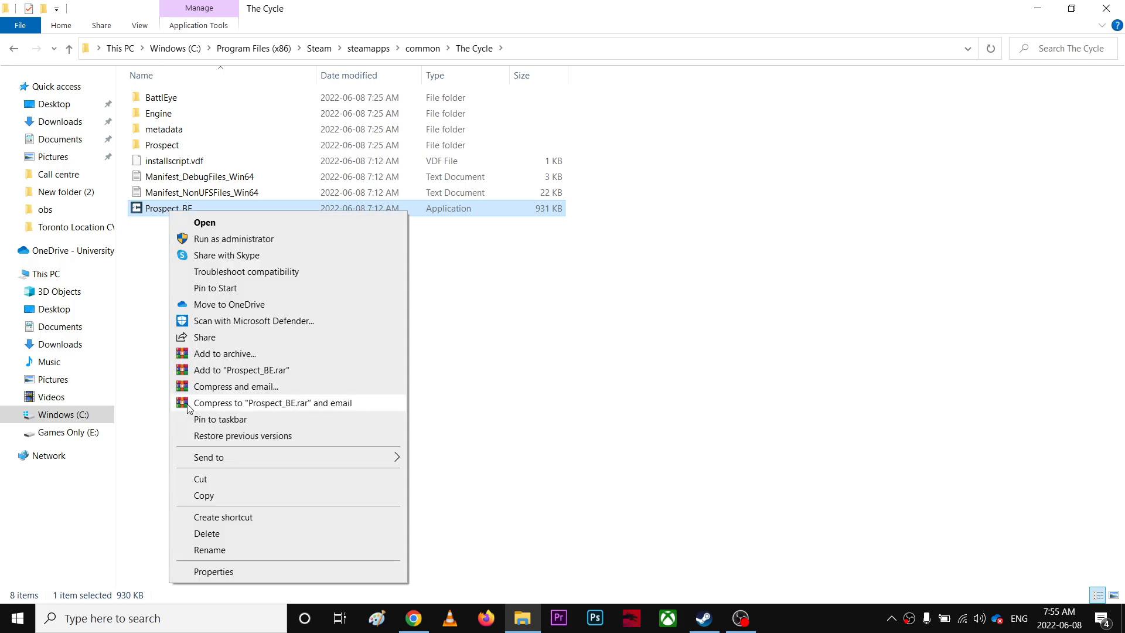
{"action": "left_click", "coordinate": [213, 571]}
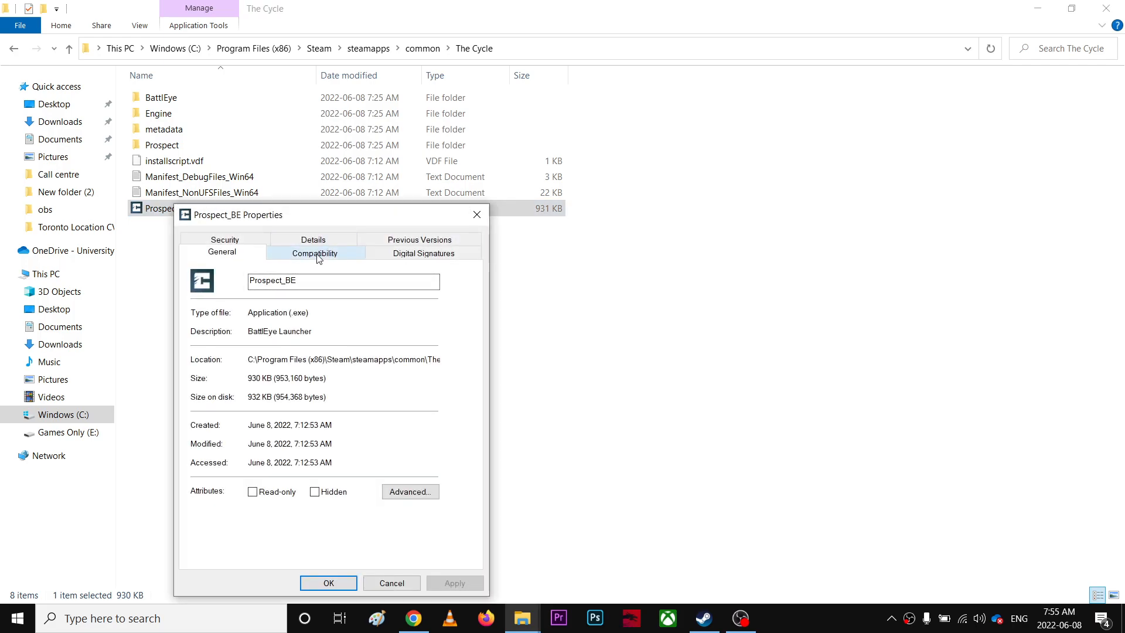
{"action": "left_click", "coordinate": [314, 254]}
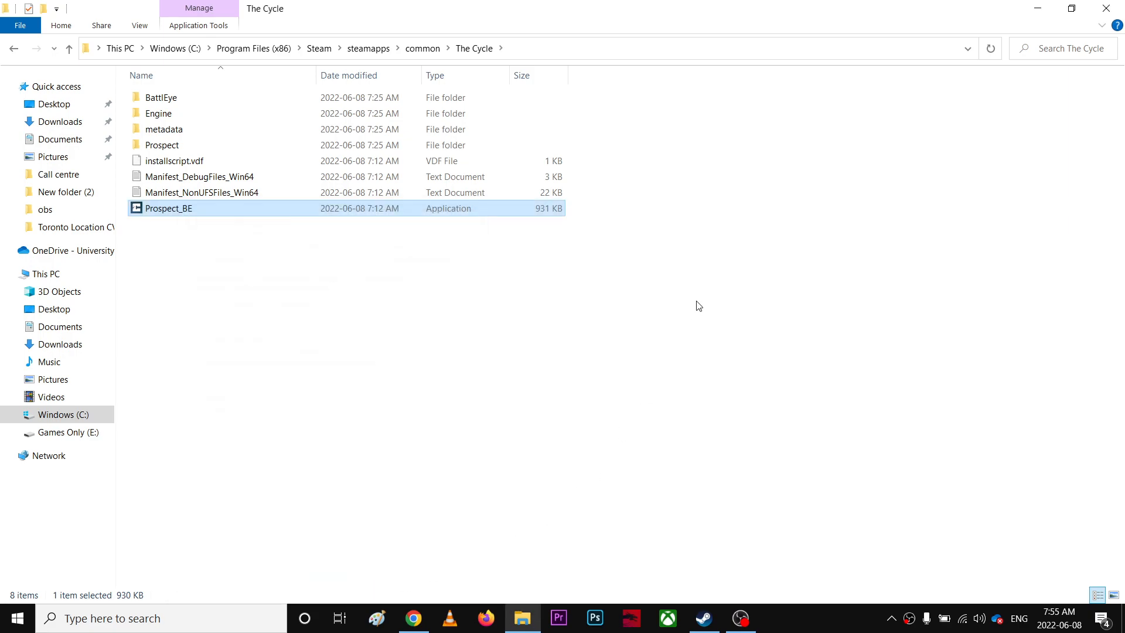
{"action": "mouse_move", "coordinate": [985, 136]}
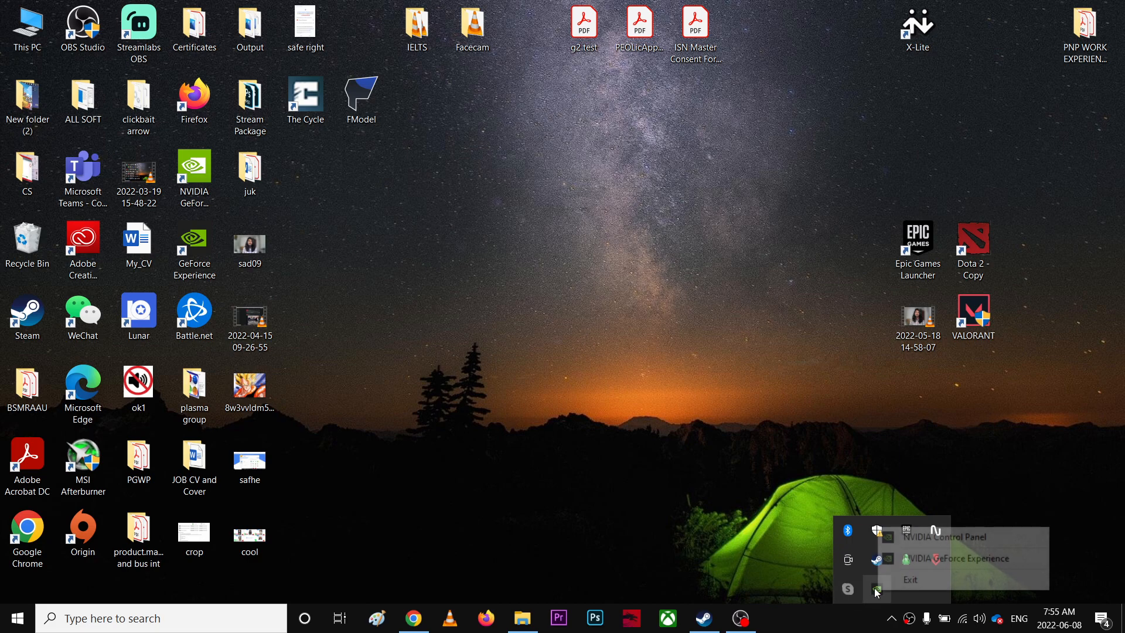
Confirm Game Ready driver 512.95 is current in GeForce Experience, then return to Steam.
{"action": "left_click", "coordinate": [729, 345]}
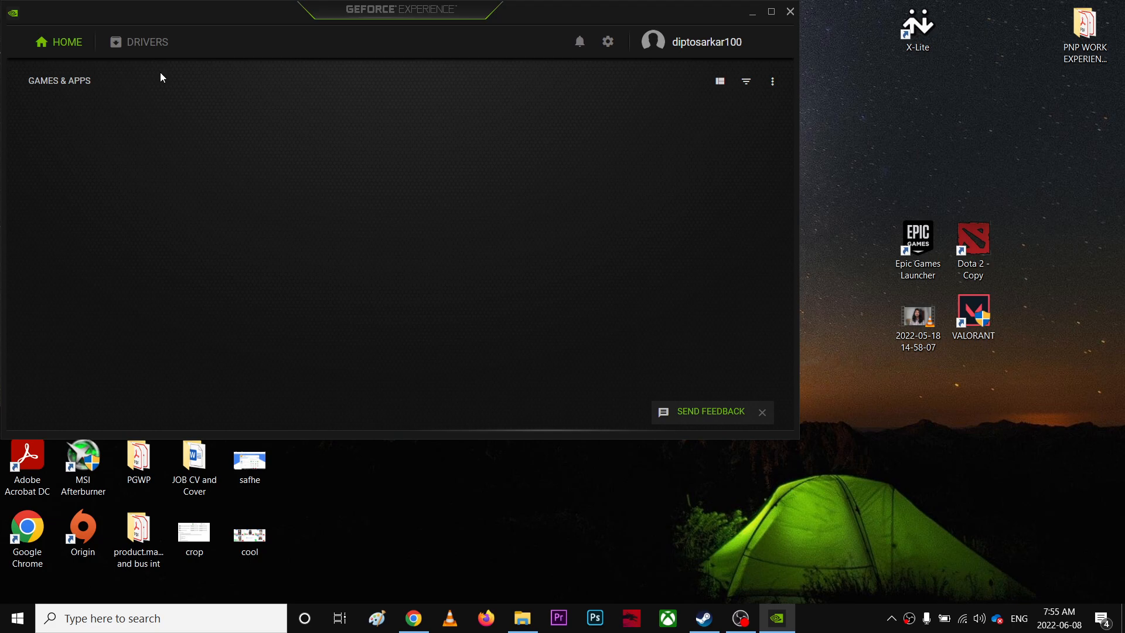
{"action": "left_click", "coordinate": [147, 41]}
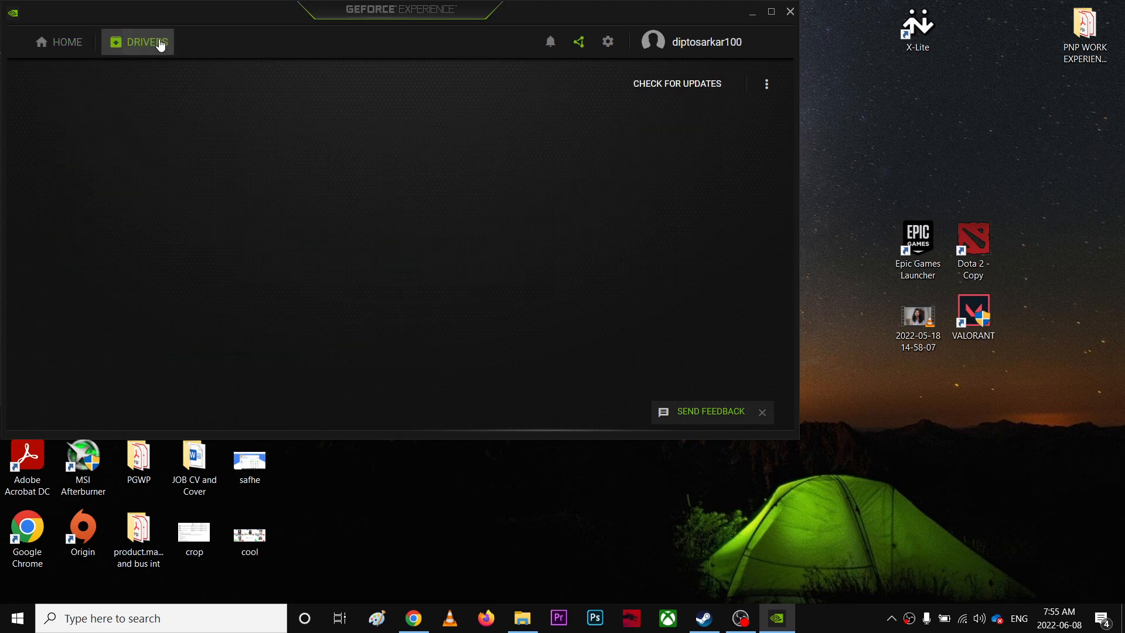
{"action": "mouse_move", "coordinate": [598, 113]}
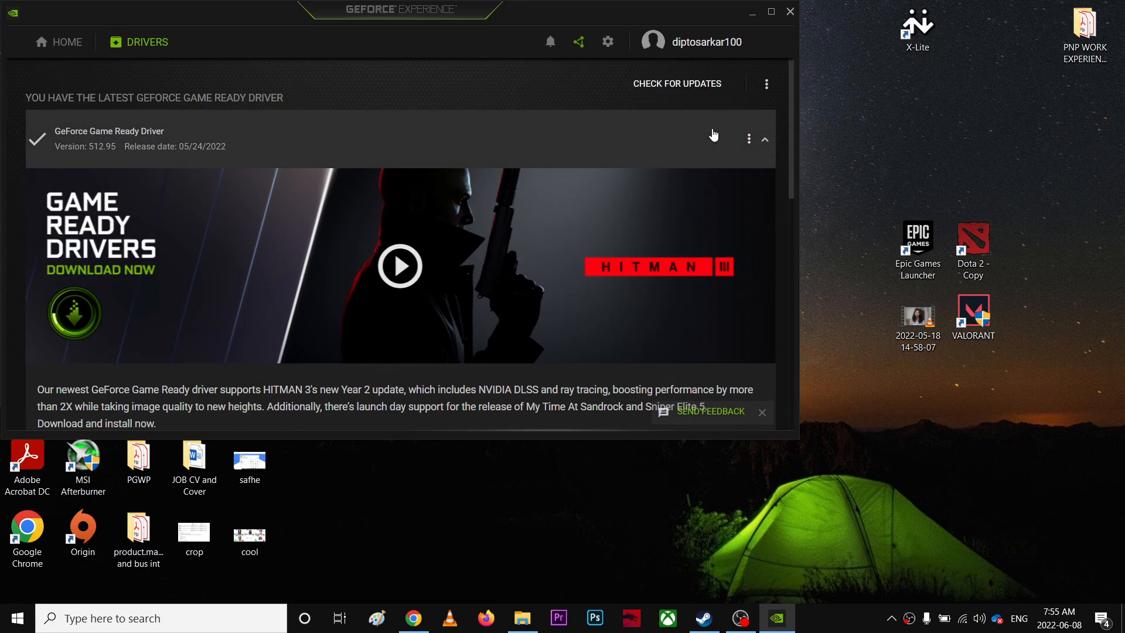
{"action": "mouse_move", "coordinate": [80, 154]}
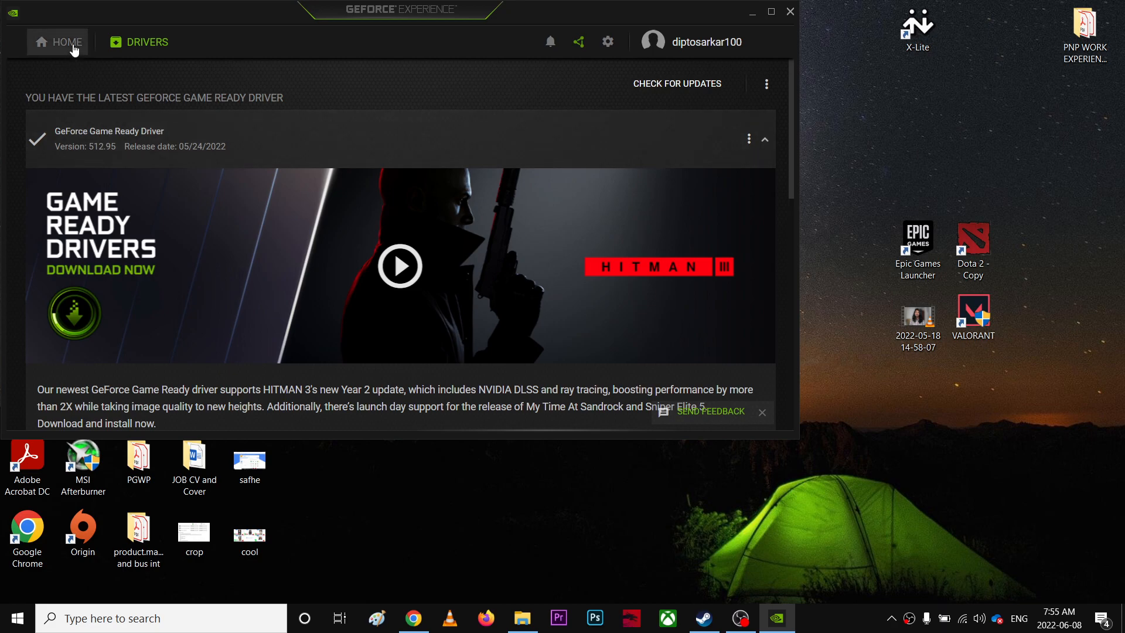
{"action": "left_click", "coordinate": [67, 42]}
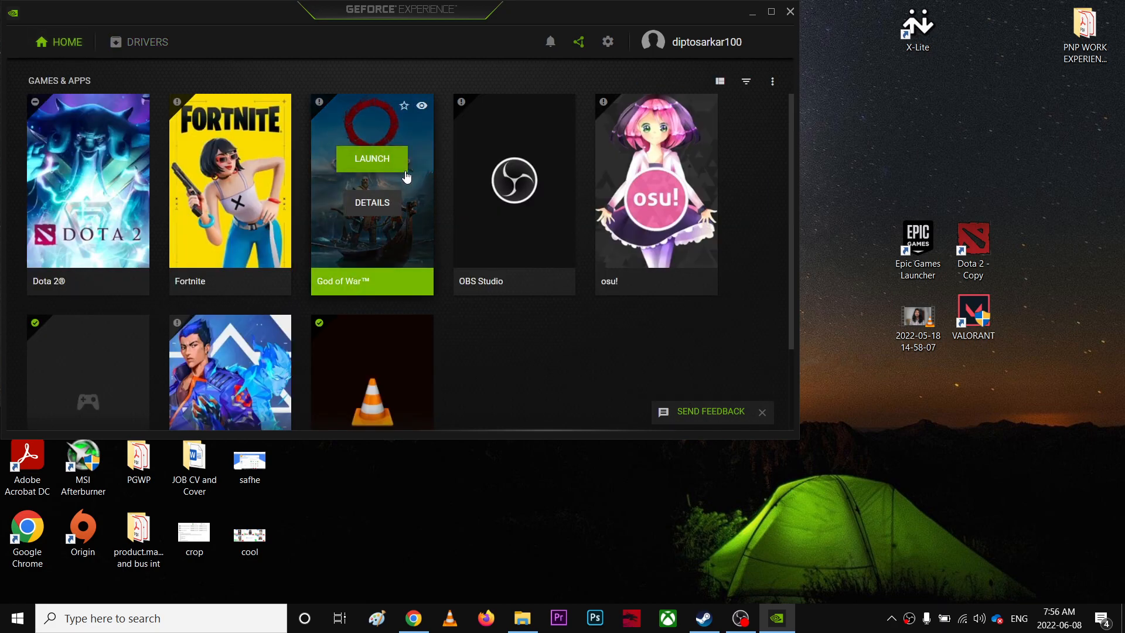
{"action": "mouse_move", "coordinate": [686, 328]}
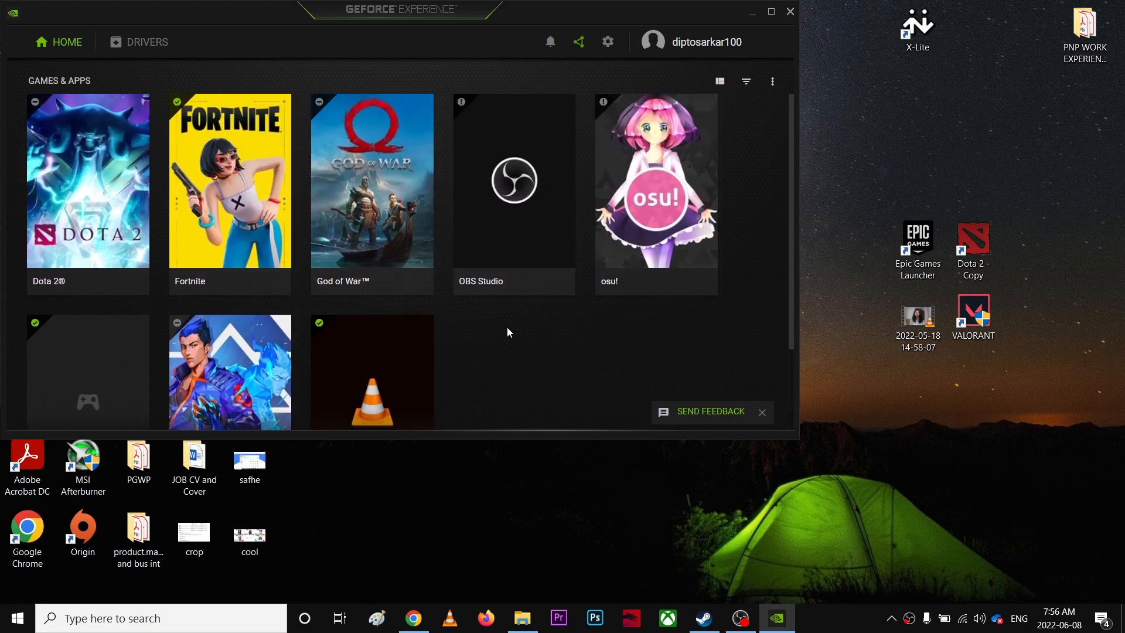
{"action": "mouse_move", "coordinate": [748, 17]}
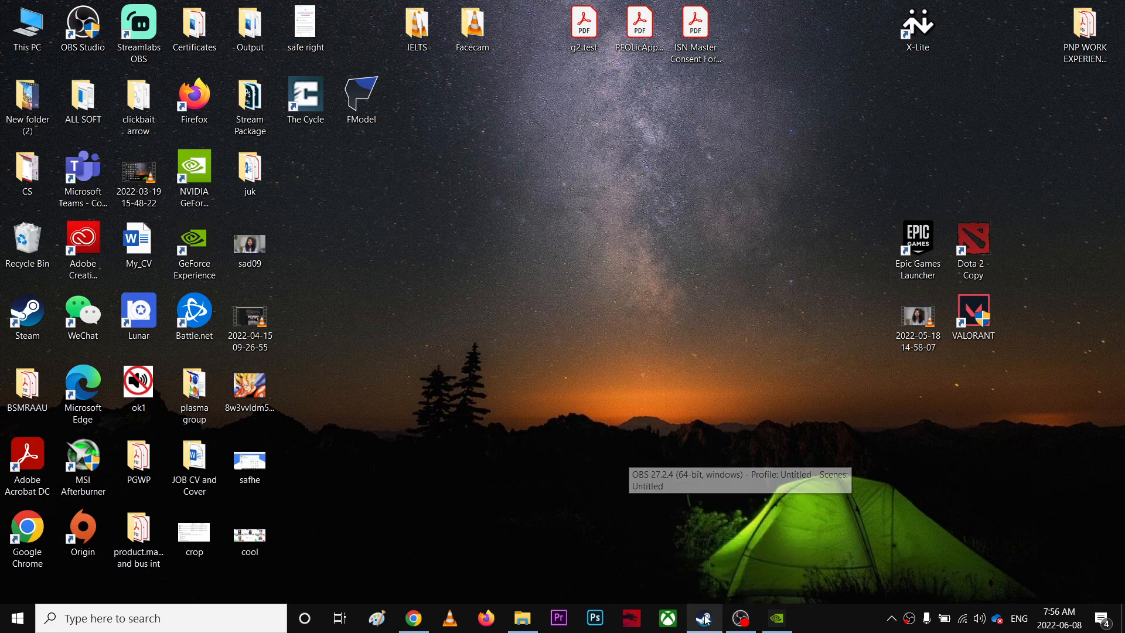
{"action": "left_click", "coordinate": [704, 618]}
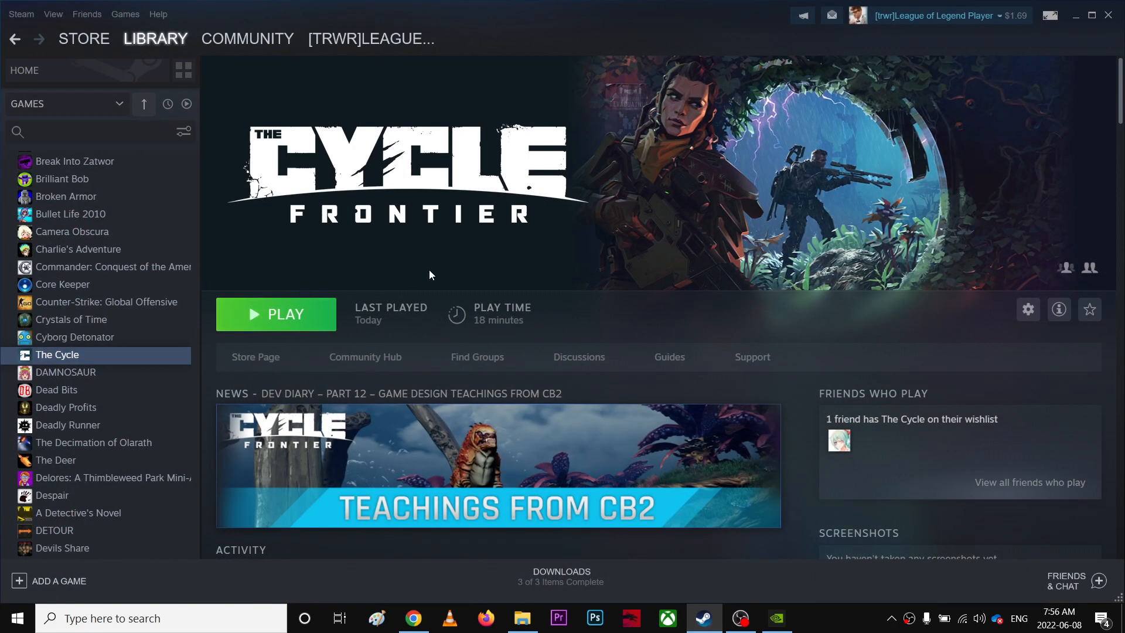